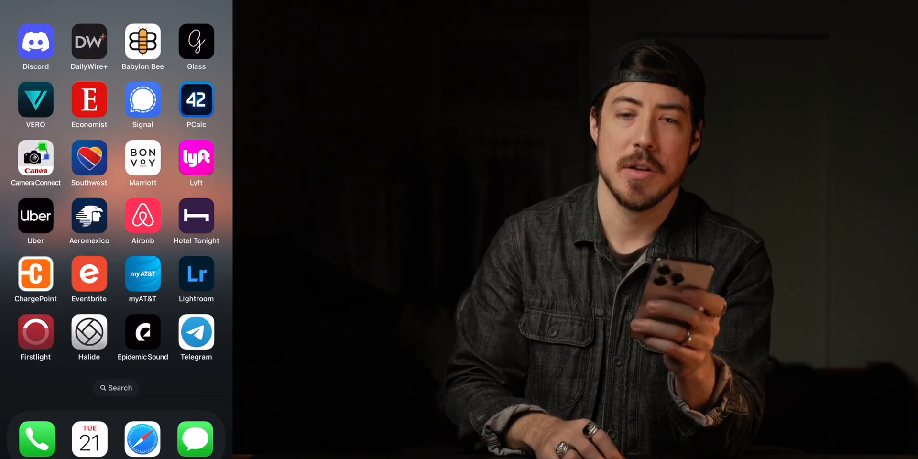
Launch Lightroom and browse the dated groups in the Recently Added library
{"action": "left_click", "coordinate": [196, 273]}
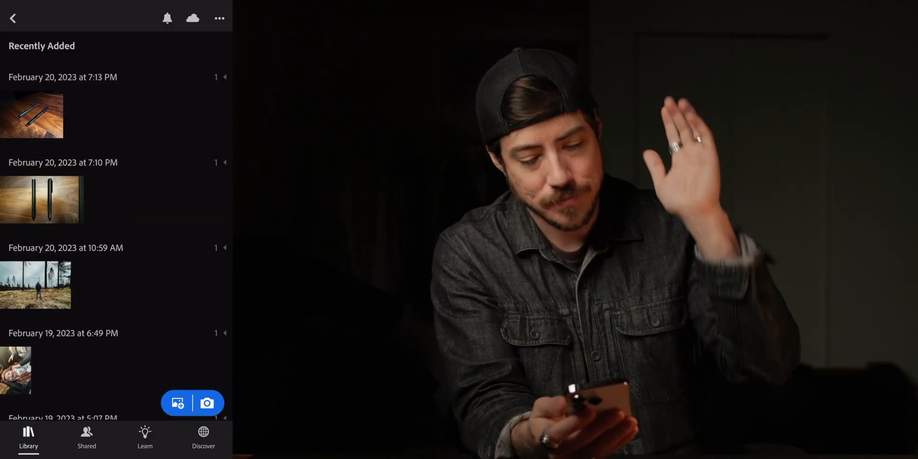
{"action": "scroll", "scroll_direction": "down", "scroll_amount": 3}
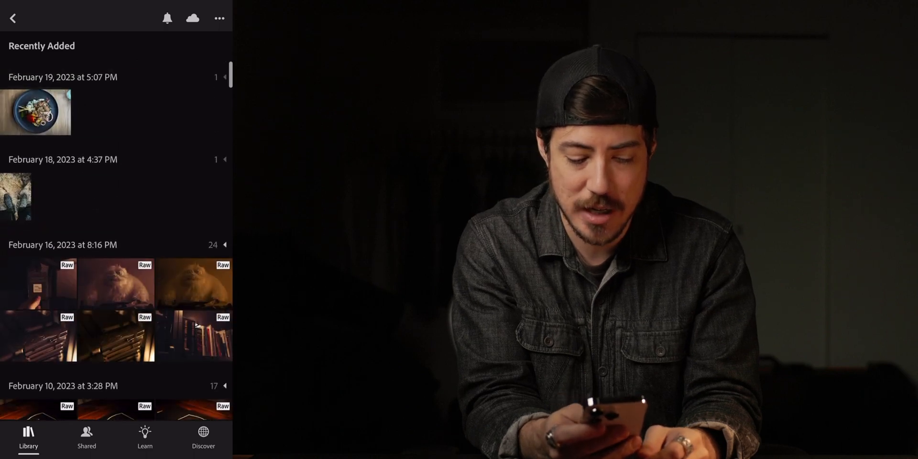
Open the boots-on-dry-grass photo into Crop & Rotate with a locked 2×3 crop at 0°
{"action": "left_click", "coordinate": [16, 196]}
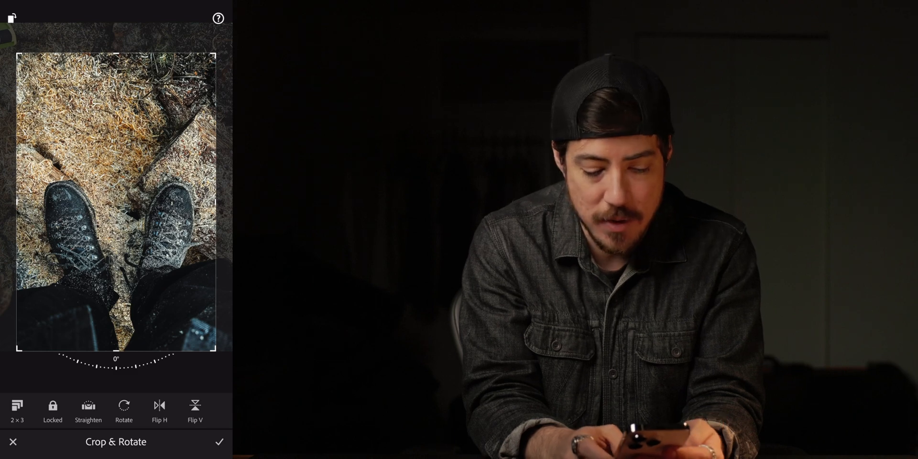
Confirm the crop, then add a radial mask around the boots and a linear gradient mask
{"action": "left_click", "coordinate": [219, 442]}
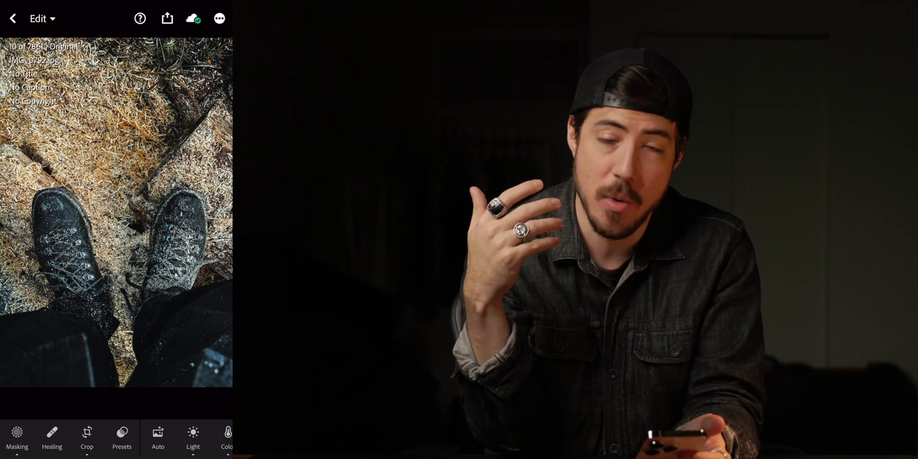
{"action": "left_click", "coordinate": [17, 438]}
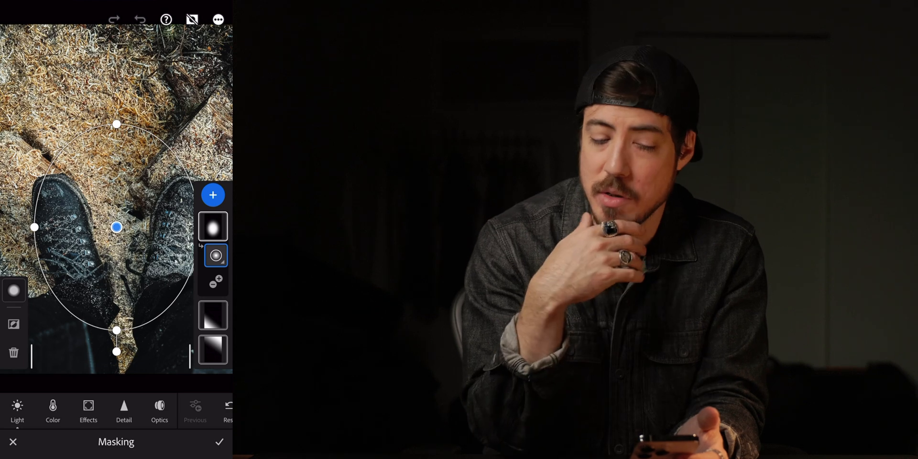
{"action": "left_click", "coordinate": [213, 324]}
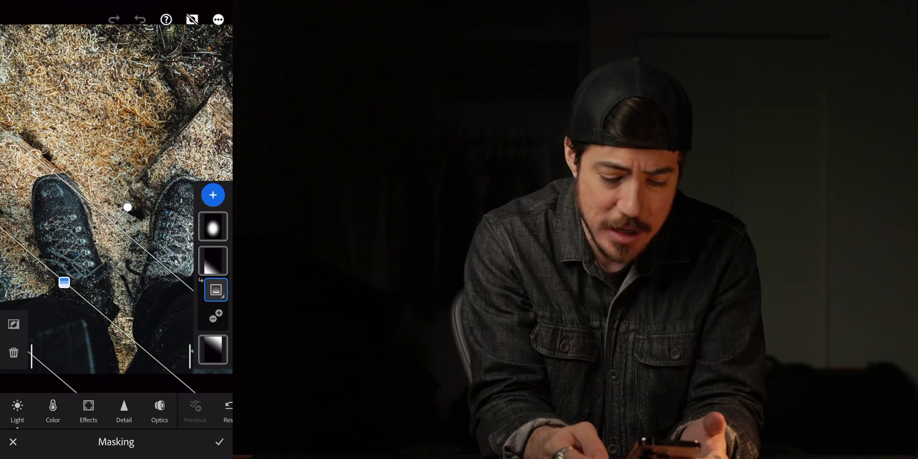
Raise the radial mask's Exposure to +0.07 and exit Masking
{"action": "left_click", "coordinate": [213, 255]}
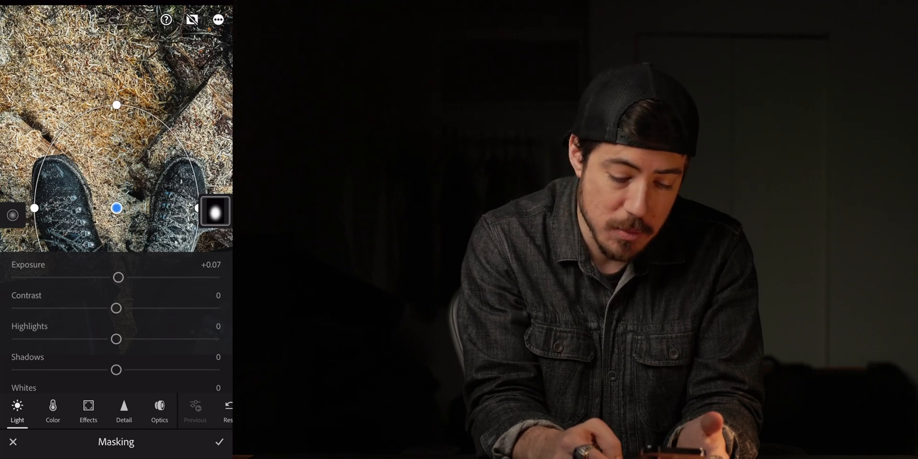
{"action": "left_click", "coordinate": [12, 442]}
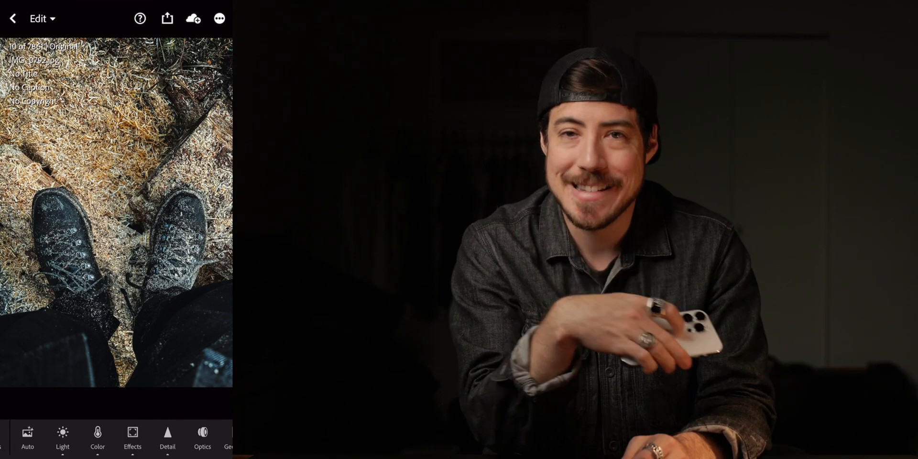
Return to the library and open the February 19 food plate photo
{"action": "left_click", "coordinate": [13, 18]}
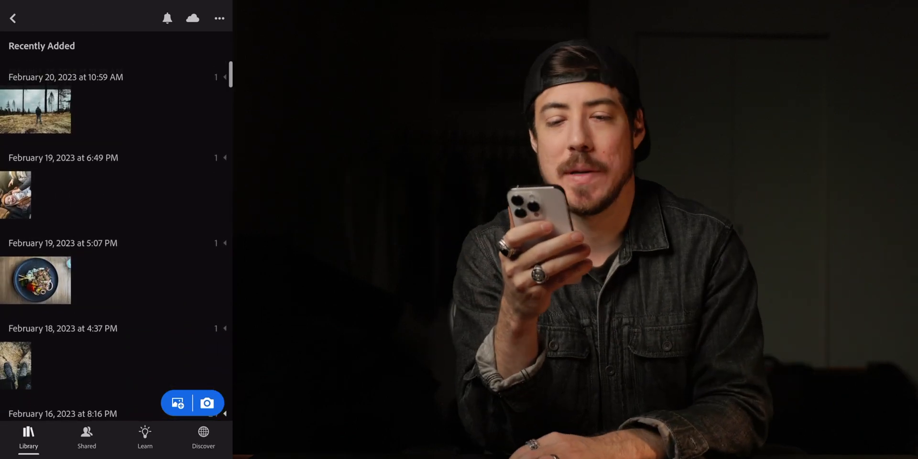
{"action": "left_click", "coordinate": [35, 280]}
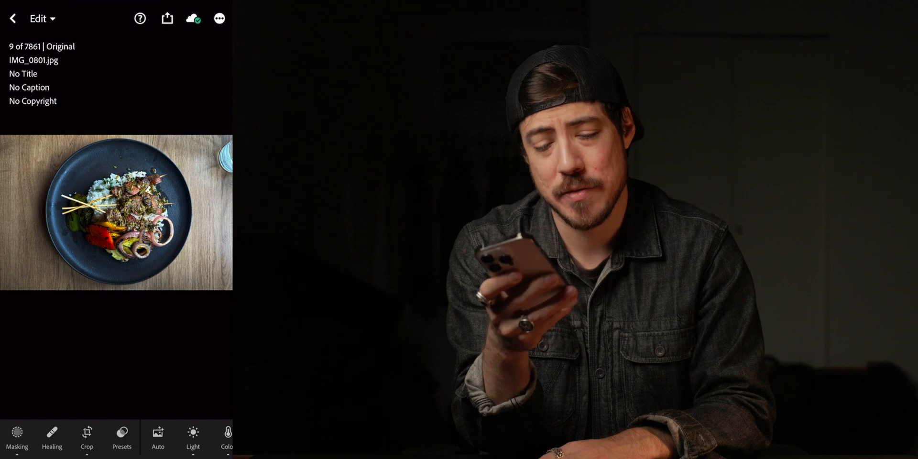
Pass through Crop & Rotate, then add a radial gradient mask sized to the plate
{"action": "left_click", "coordinate": [87, 437]}
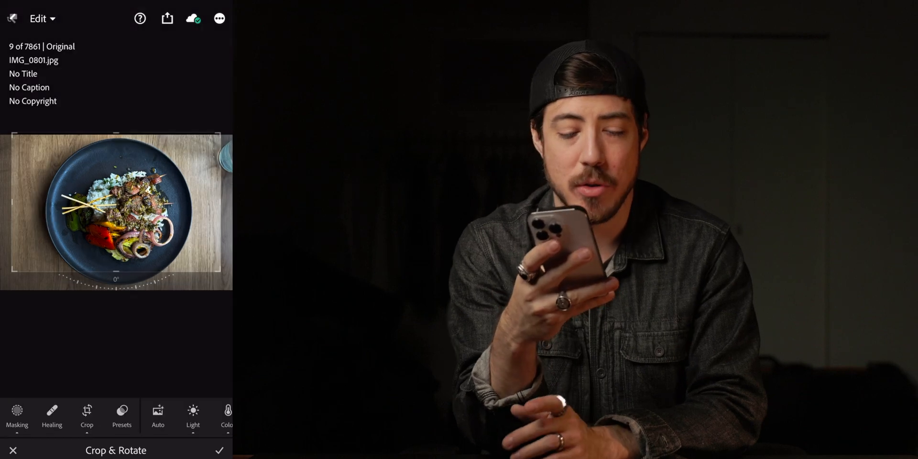
{"action": "left_click", "coordinate": [16, 413]}
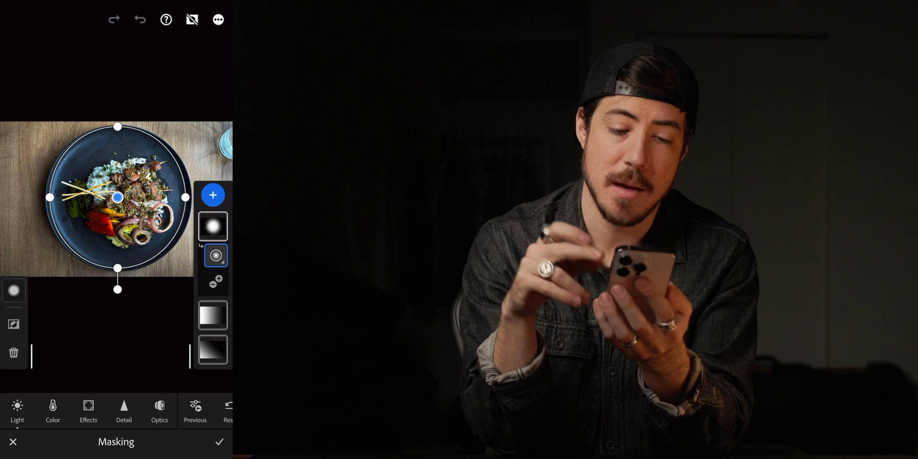
Set the plate mask's Exposure to +0.12, review its Effects tab, and confirm the mask
{"action": "left_click", "coordinate": [213, 289]}
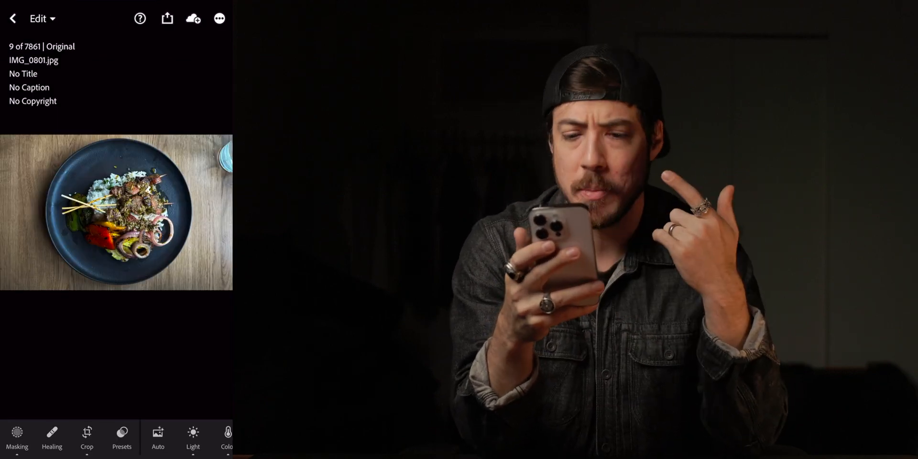
{"action": "left_click", "coordinate": [17, 438]}
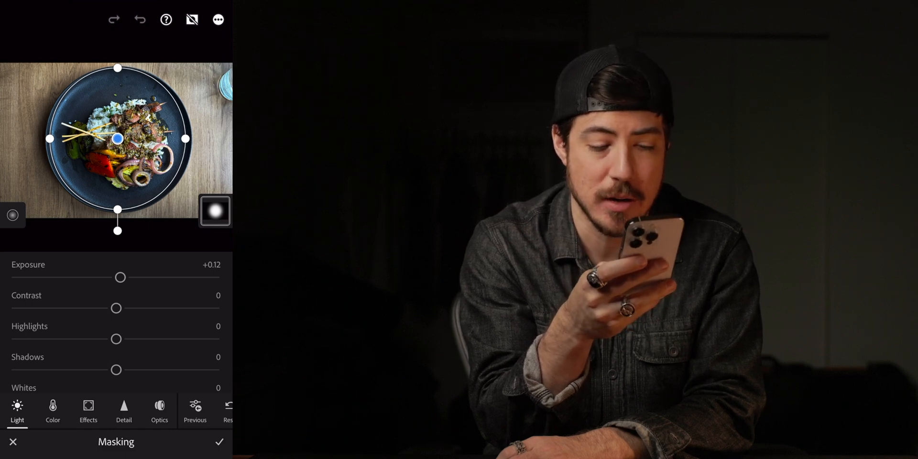
{"action": "scroll", "scroll_direction": "down", "scroll_amount": 3}
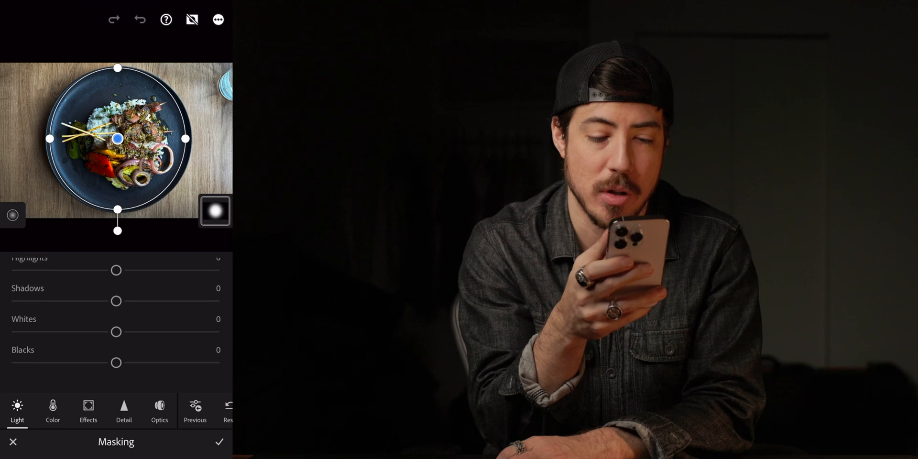
{"action": "left_click", "coordinate": [88, 411]}
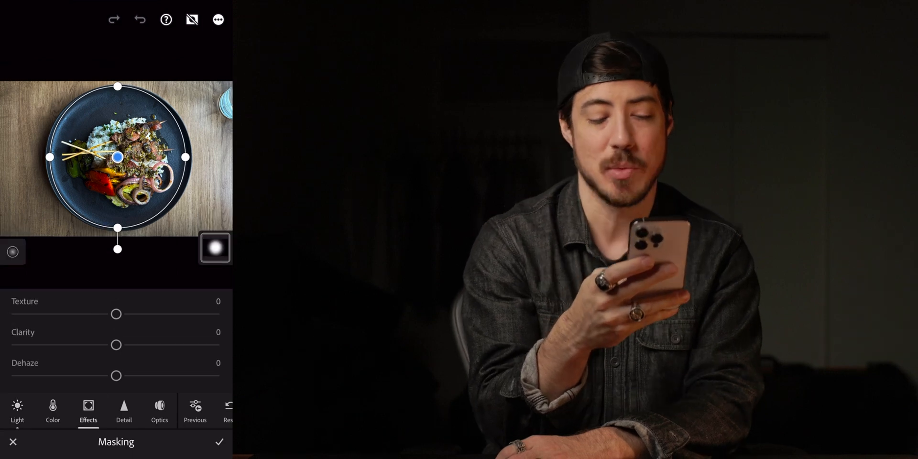
{"action": "left_click", "coordinate": [17, 411]}
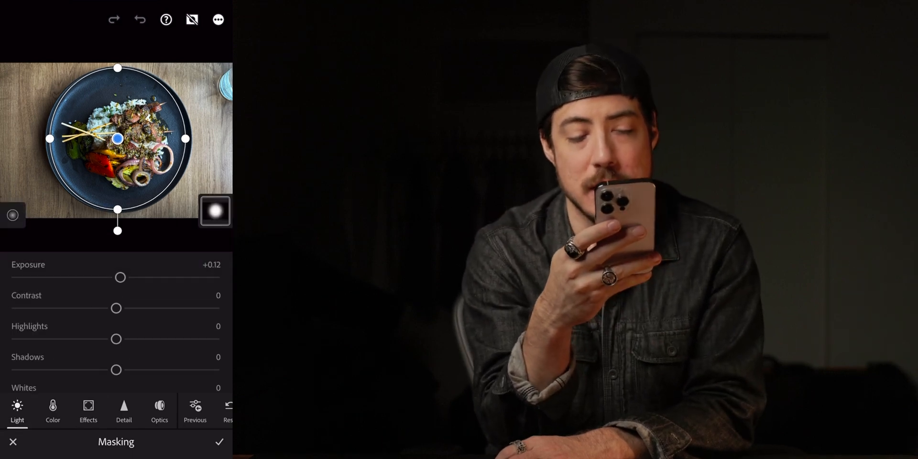
{"action": "left_click", "coordinate": [220, 441]}
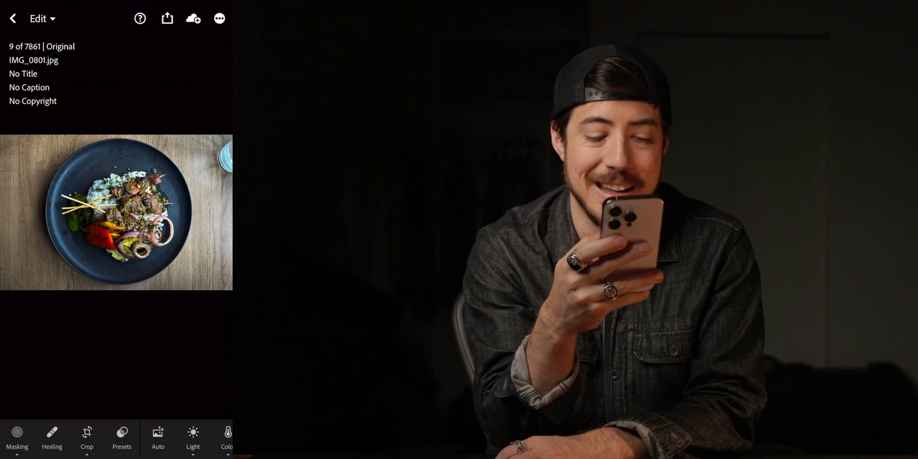
Review the food photo's Light panel showing contrast +7 and shadows +23
{"action": "left_click", "coordinate": [193, 438]}
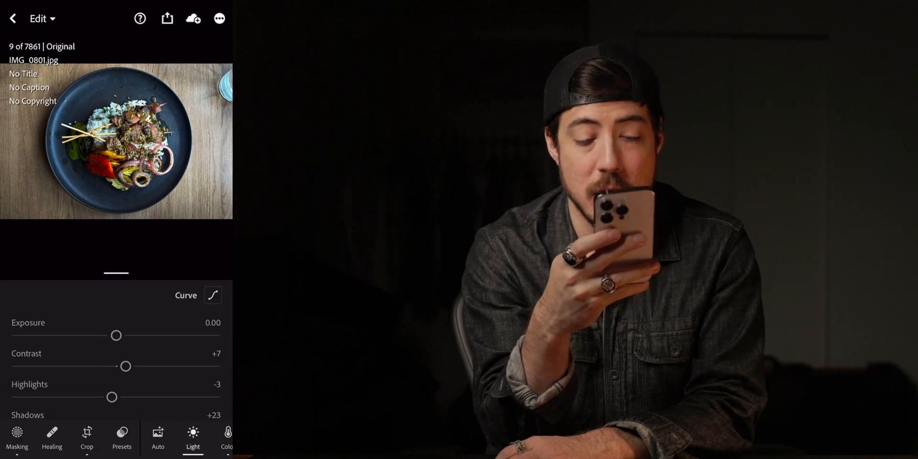
{"action": "scroll", "scroll_direction": "down", "scroll_amount": 3}
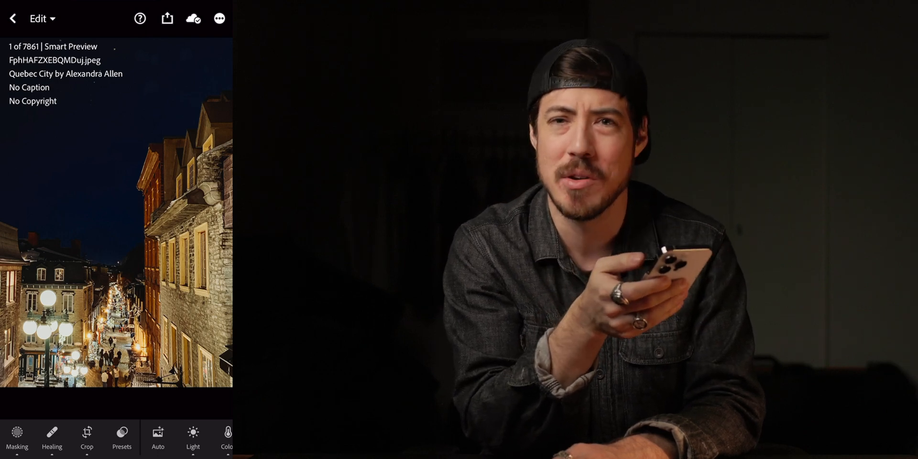
Start masking the Quebec City night street photo
{"action": "left_click", "coordinate": [17, 437]}
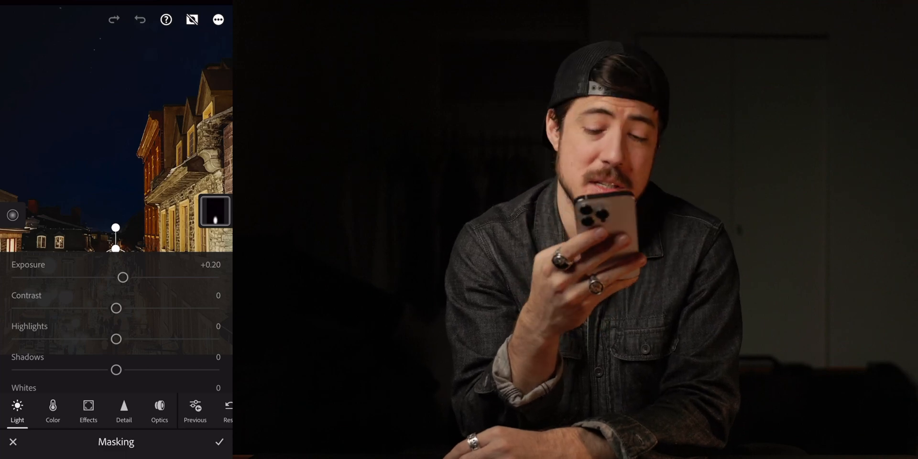
Confirm the +0.20 exposure mask and bring up Geometry with Auto Upright on
{"action": "left_click", "coordinate": [13, 442]}
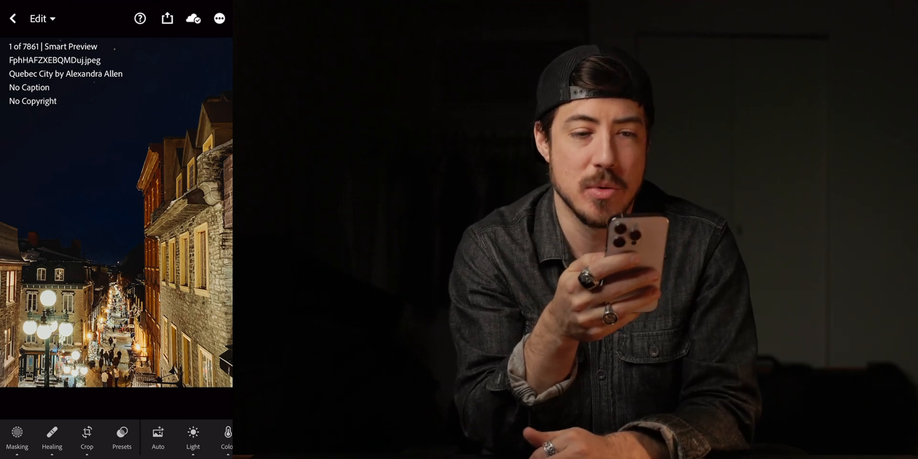
{"action": "left_click", "coordinate": [17, 438]}
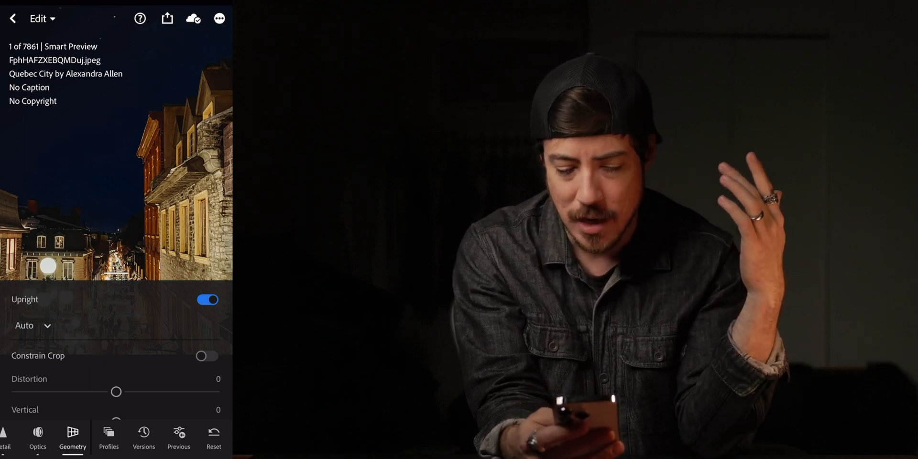
Scroll the adjustment categories while Upright stays on Auto for the street photo
{"action": "scroll", "scroll_direction": "down", "scroll_amount": 3}
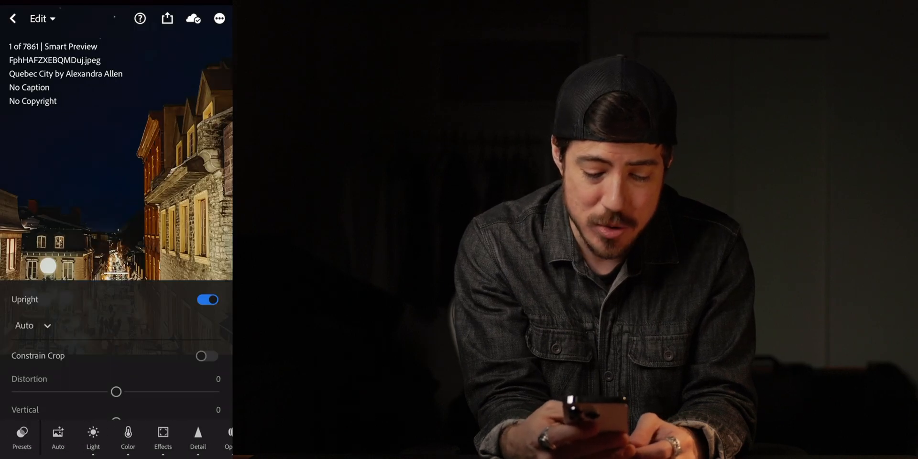
Show the Color panel's vibrance -6 and saturation -26 on the Quebec City photo
{"action": "left_click", "coordinate": [144, 438]}
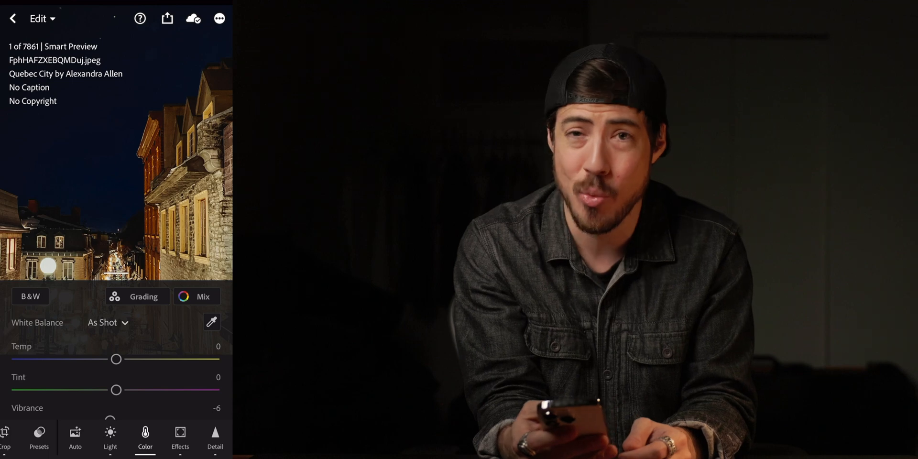
{"action": "scroll", "scroll_direction": "down", "scroll_amount": 3}
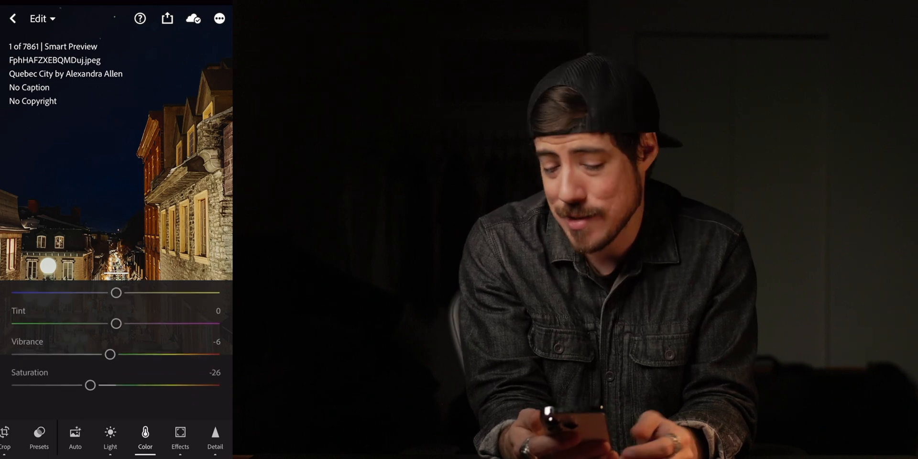